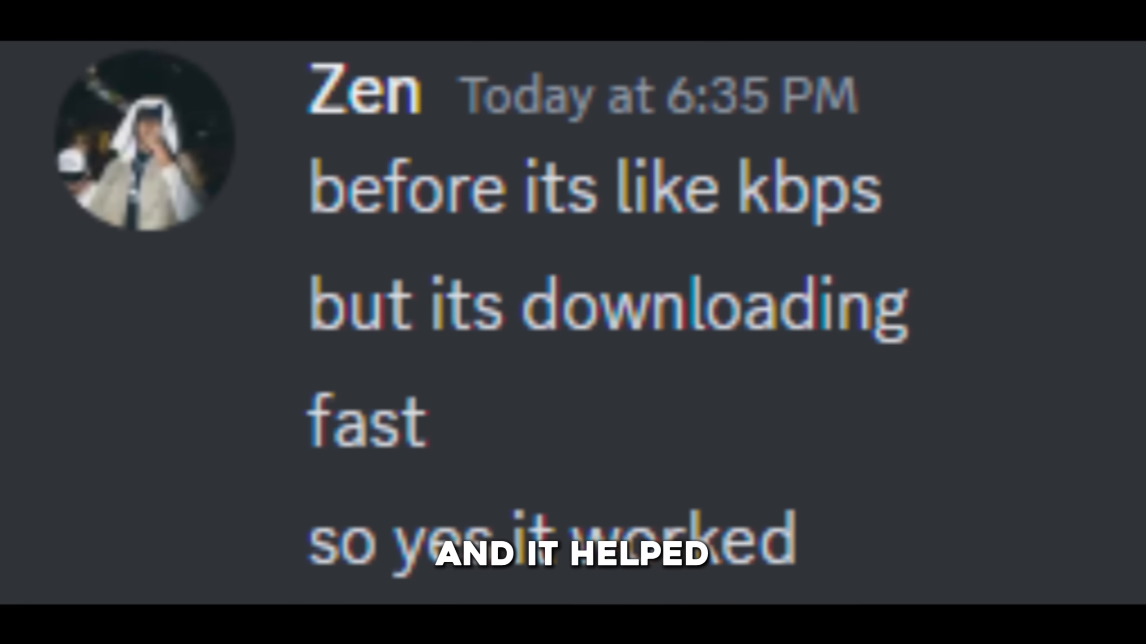
- Install Among Us to D:\AmongUs and pause its download at 8%
scroll("down", 3)
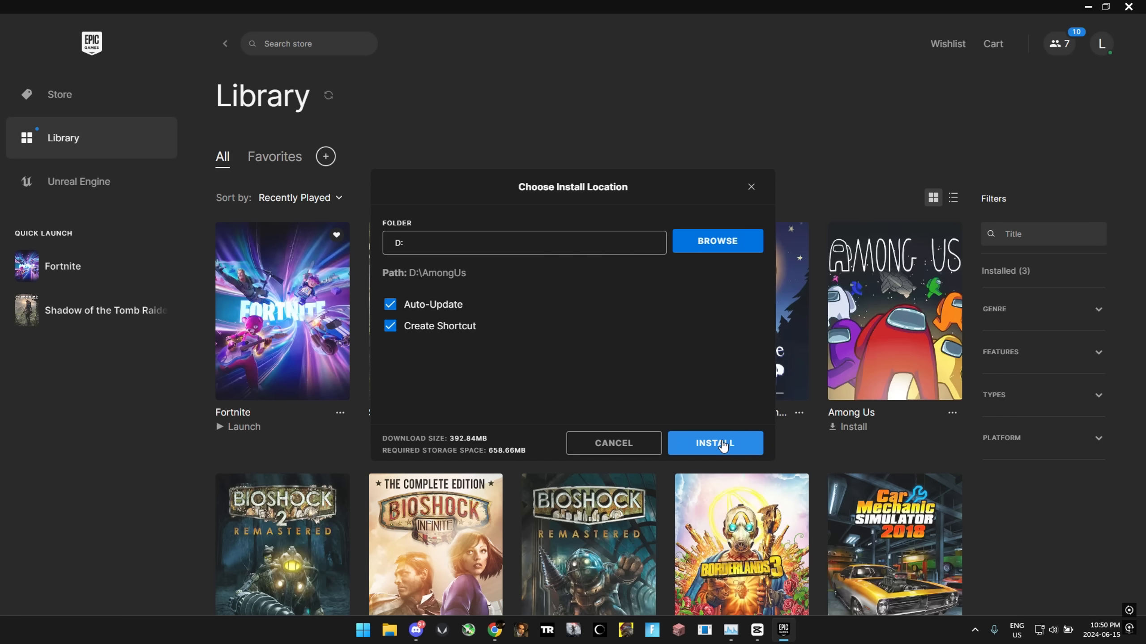
left_click(714, 444)
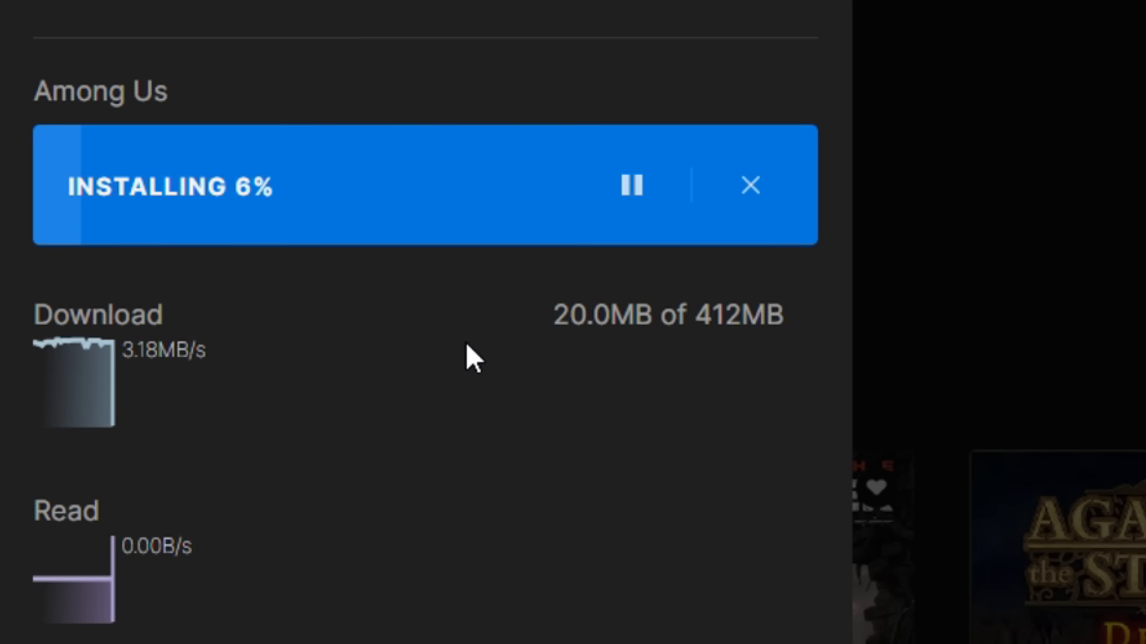
mouse_move(631, 186)
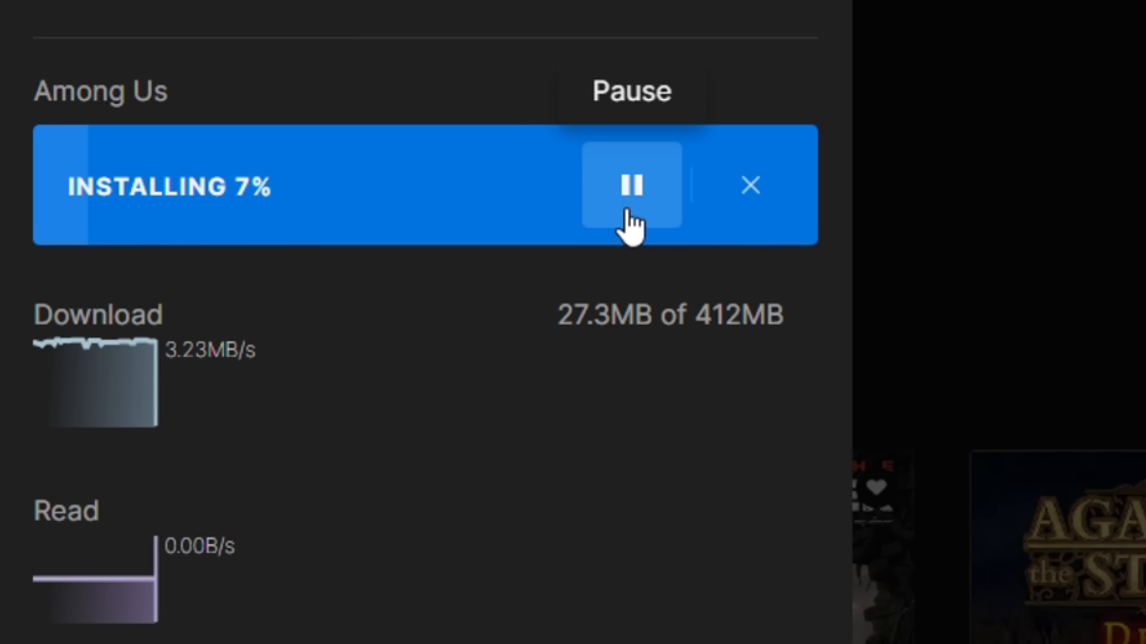
left_click(630, 185)
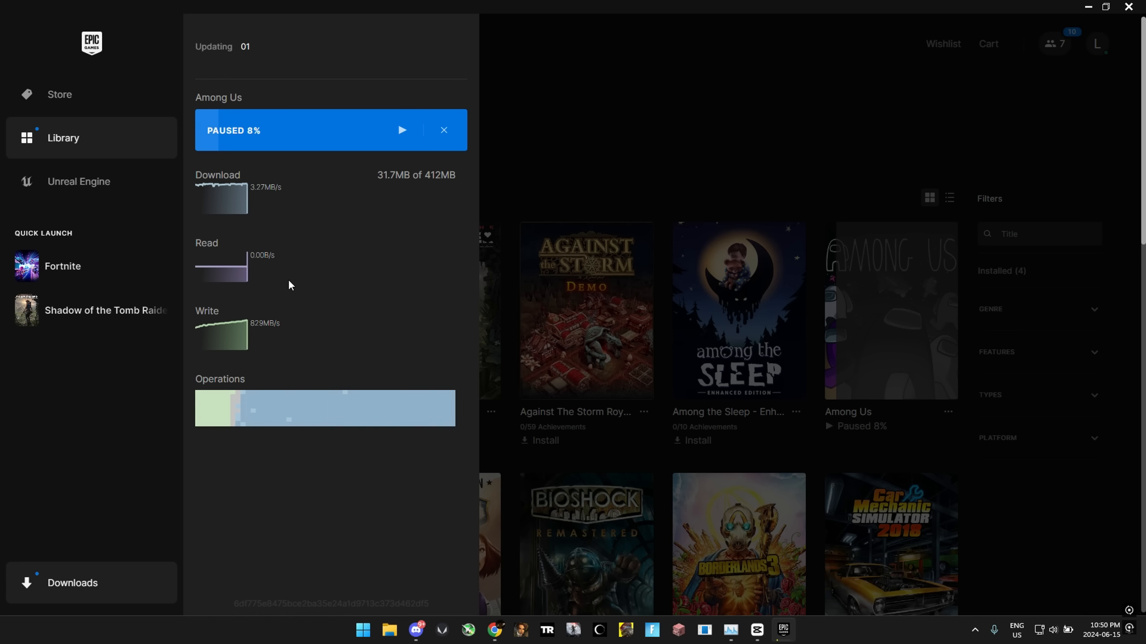
- Enable Throttle Downloads in launcher Settings with a 10000 KB/s limit
left_click(1096, 44)
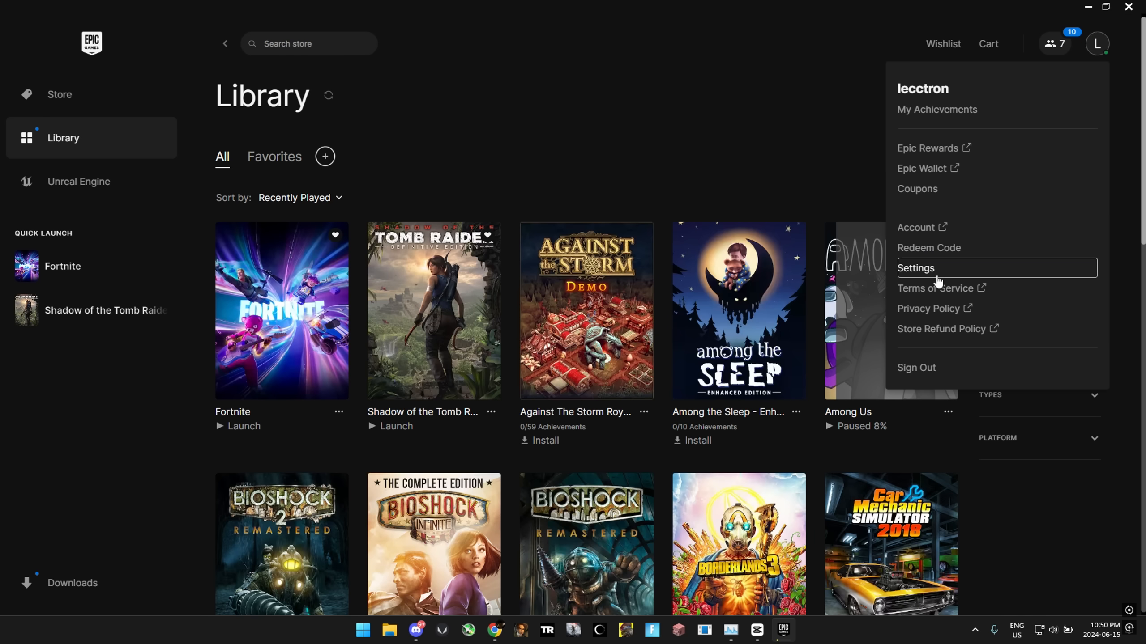
left_click(916, 269)
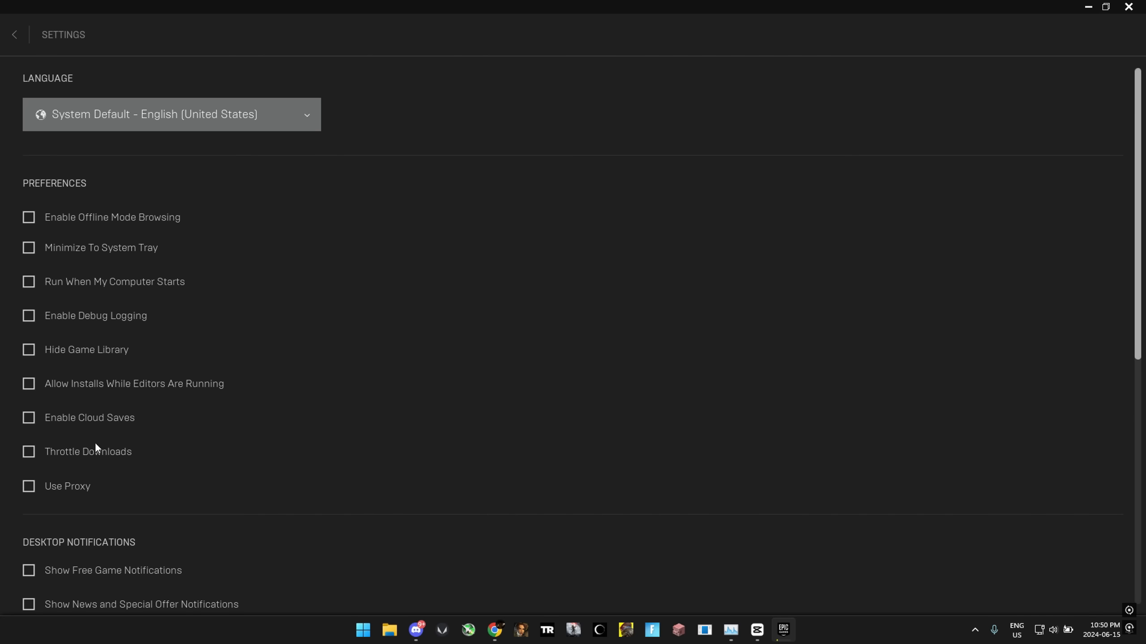
left_click(29, 451)
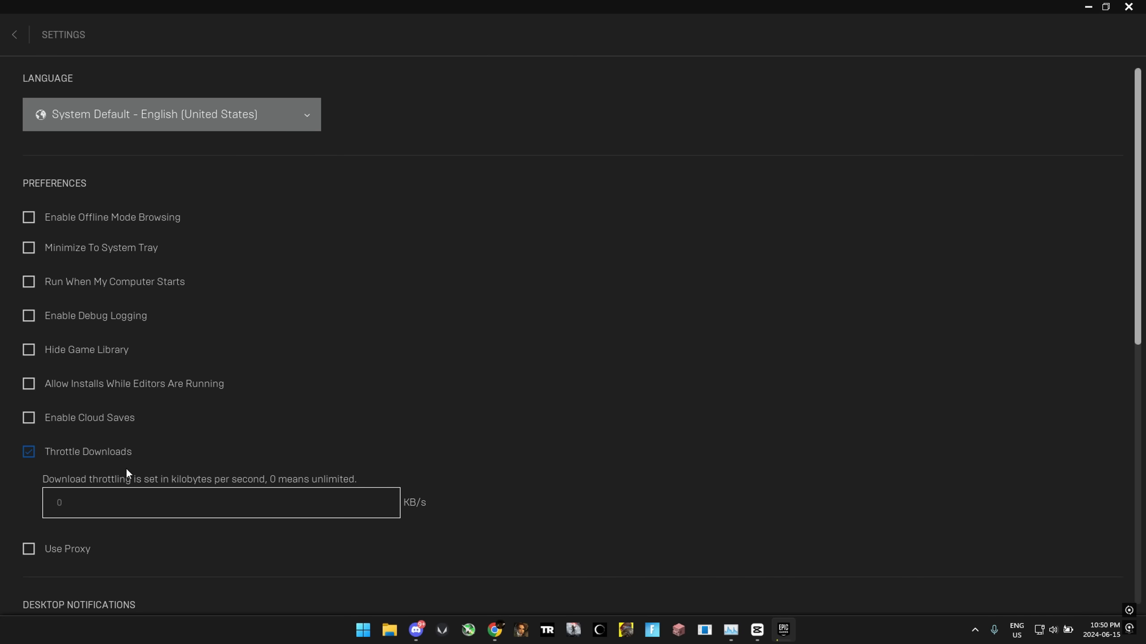
left_click(13, 34)
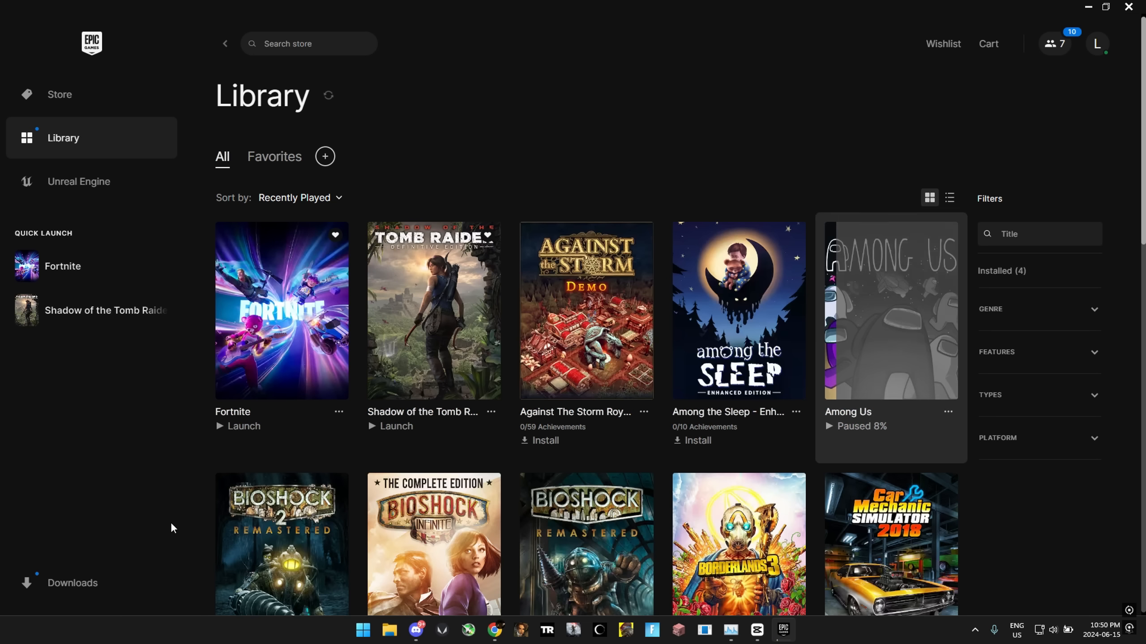
left_click(91, 583)
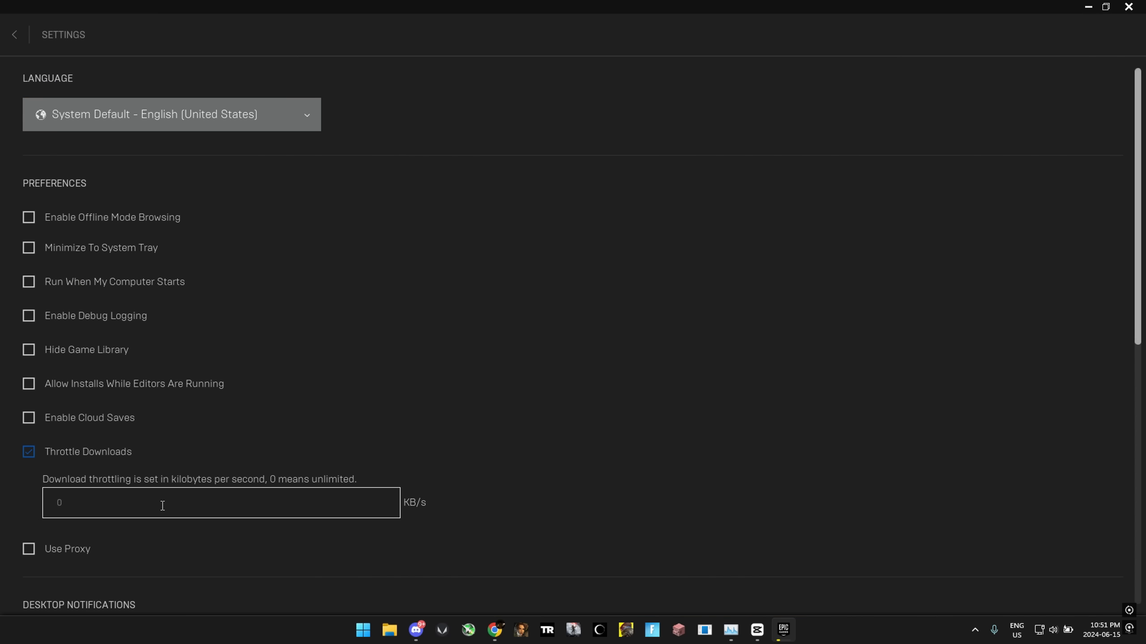
type("10000")
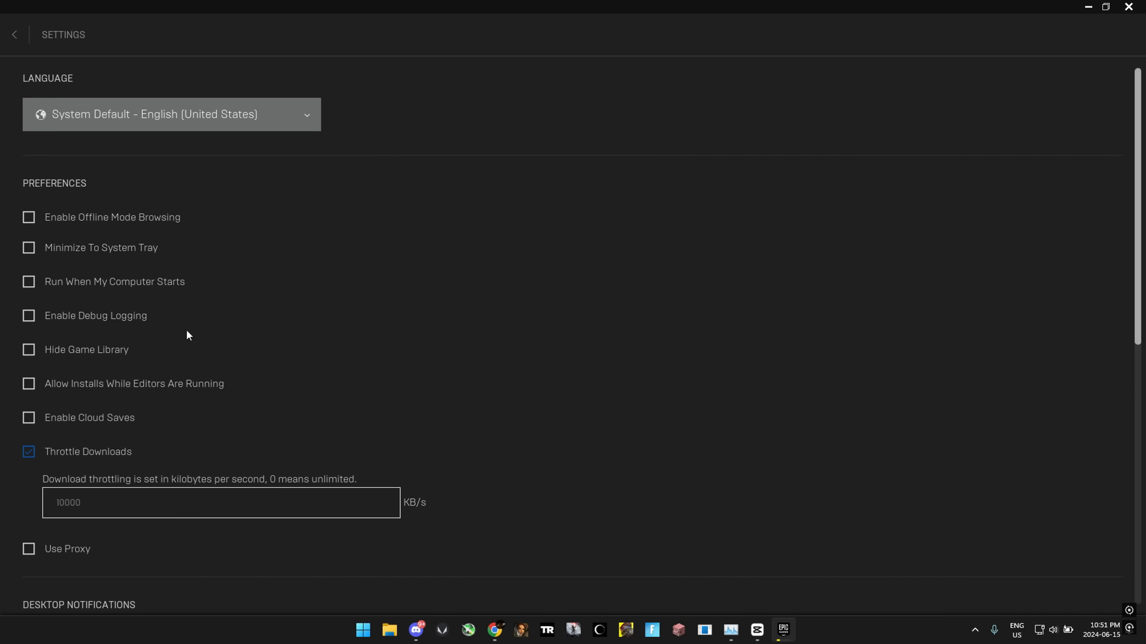
left_click(13, 34)
type("%local")
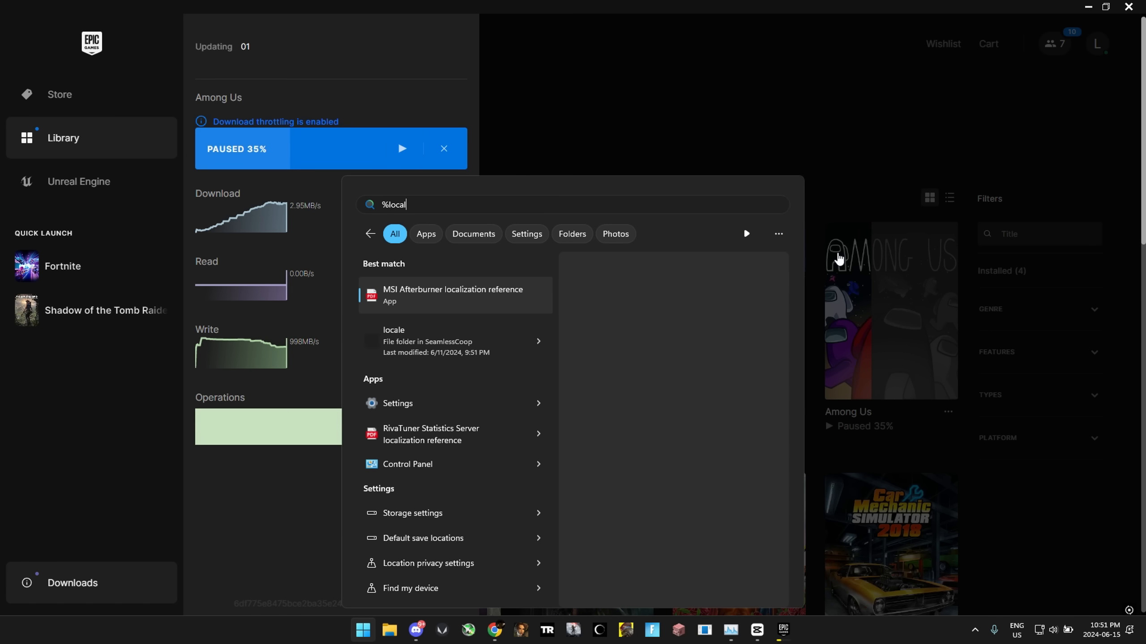
- Browse from %localappdata% into the EpicGamesLauncher config folder containing Engine.ini
type("appdata")
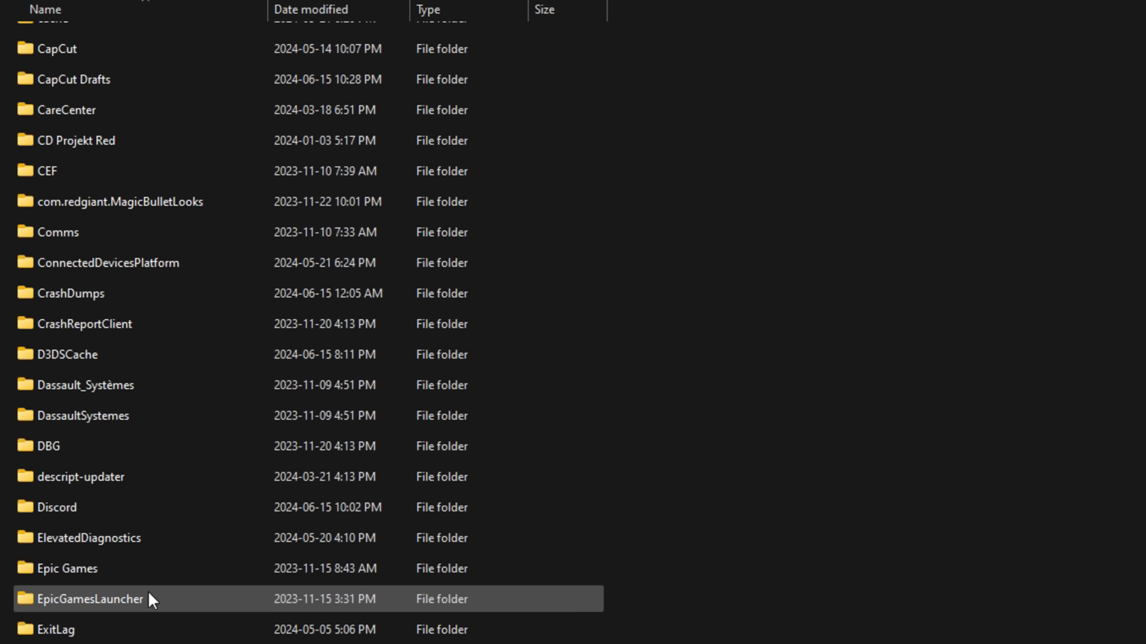
double_click(91, 598)
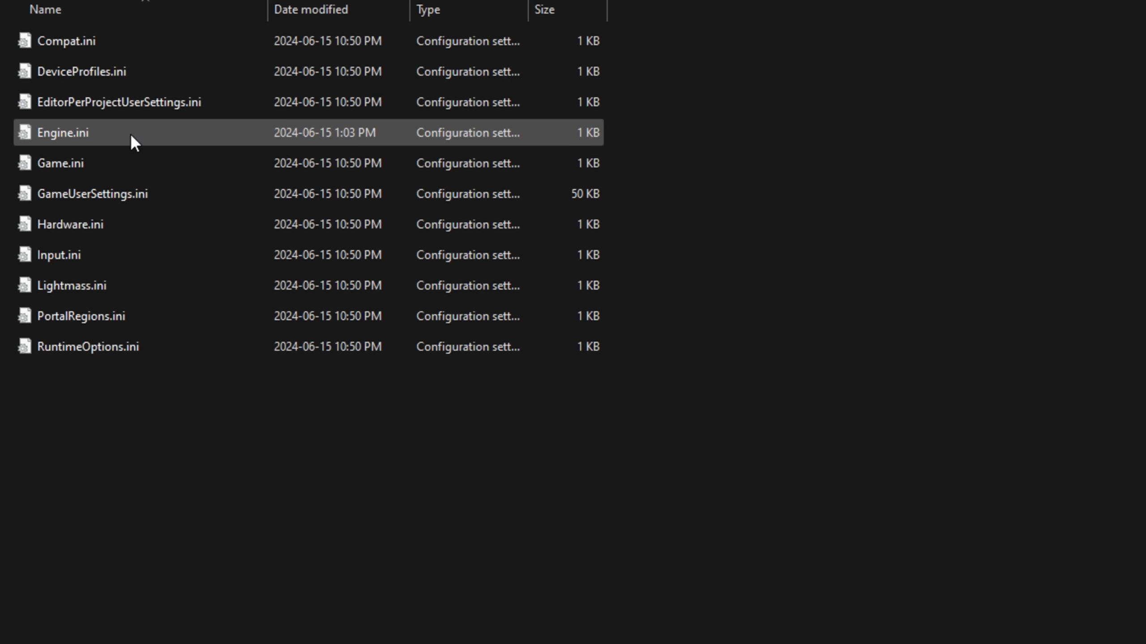
- Replace Engine.ini contents with HTTP timeout 10 and BuildPatch chunk/retry settings, and save
double_click(62, 133)
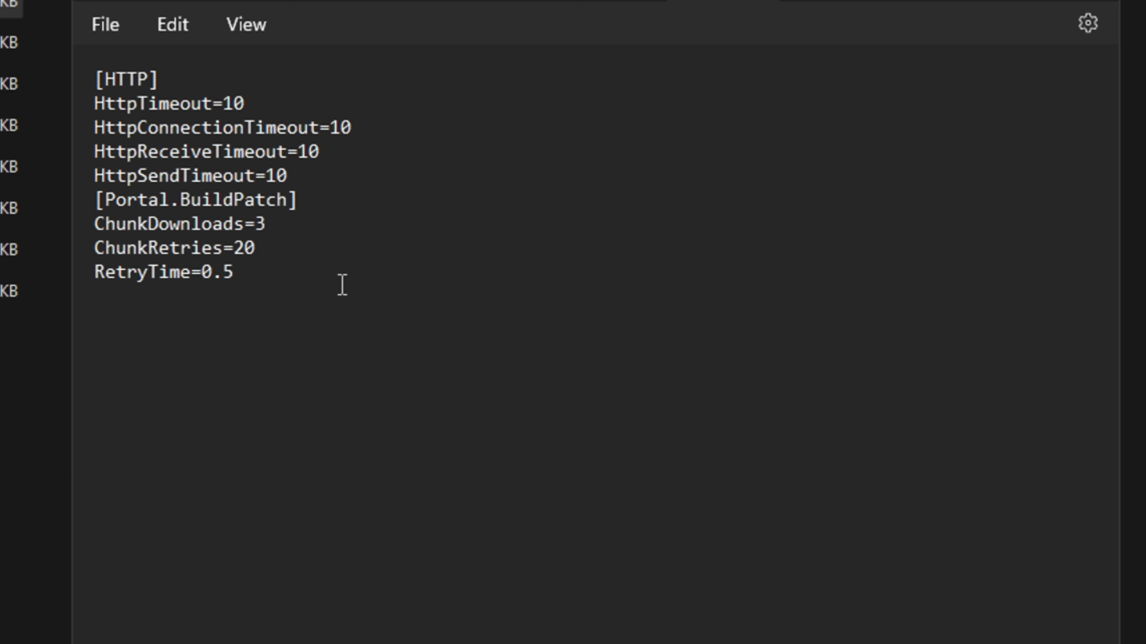
key("ctrl+a")
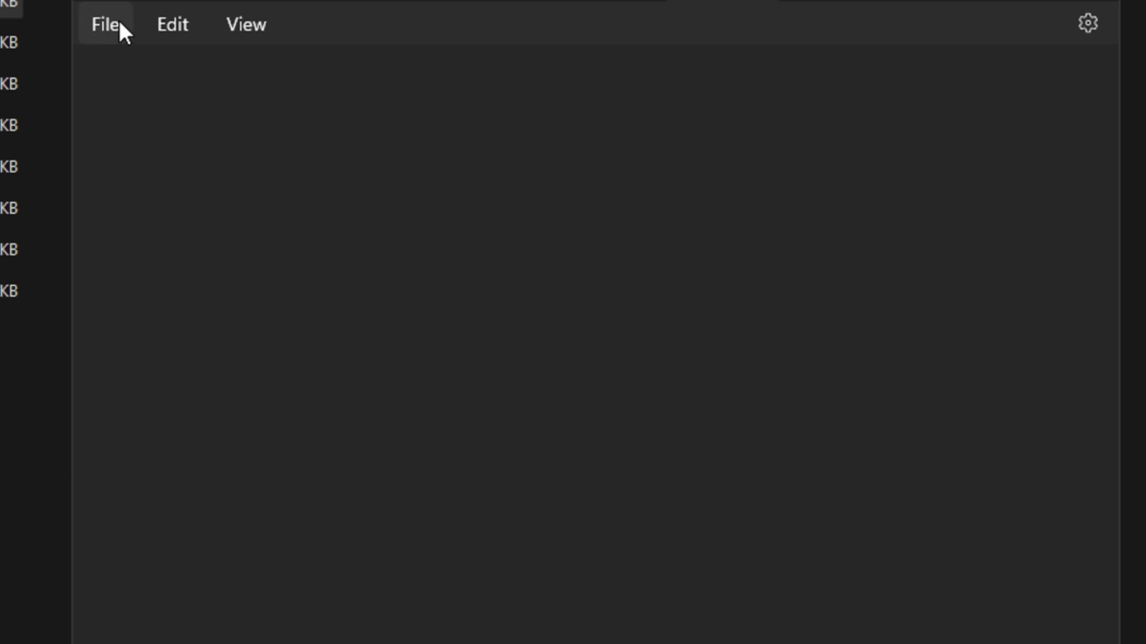
left_click(333, 440)
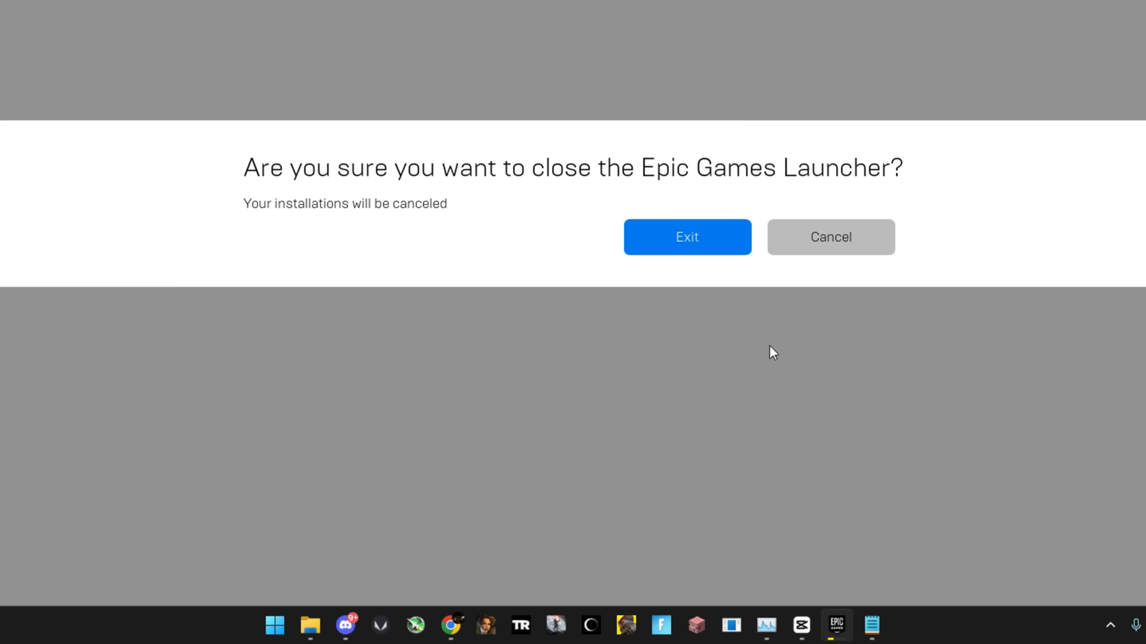
left_click(686, 237)
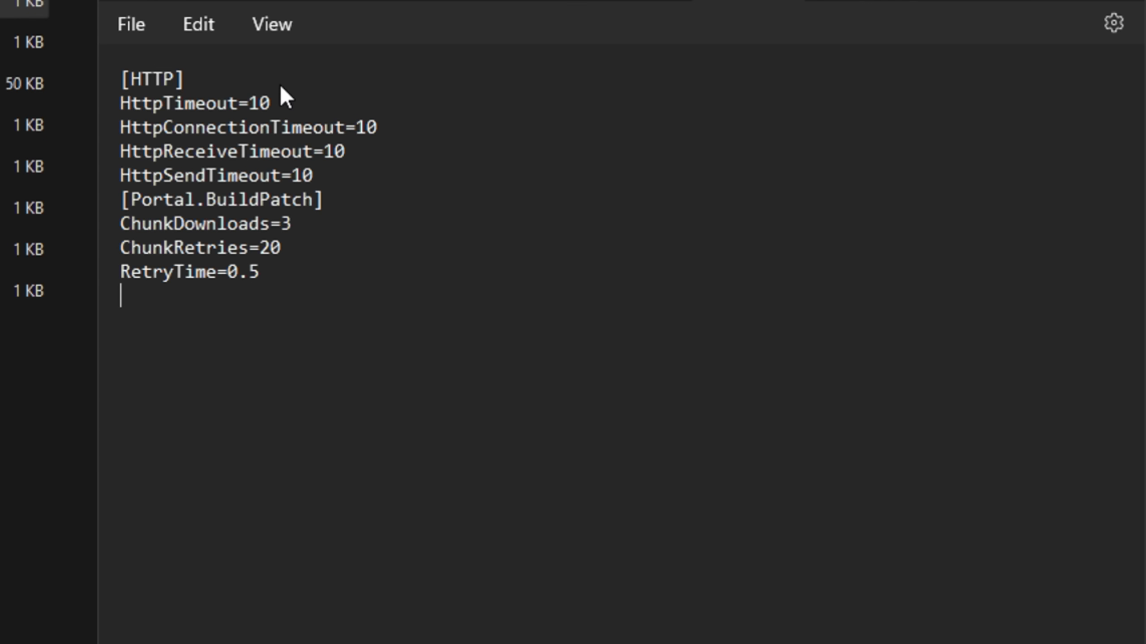
left_click(131, 24)
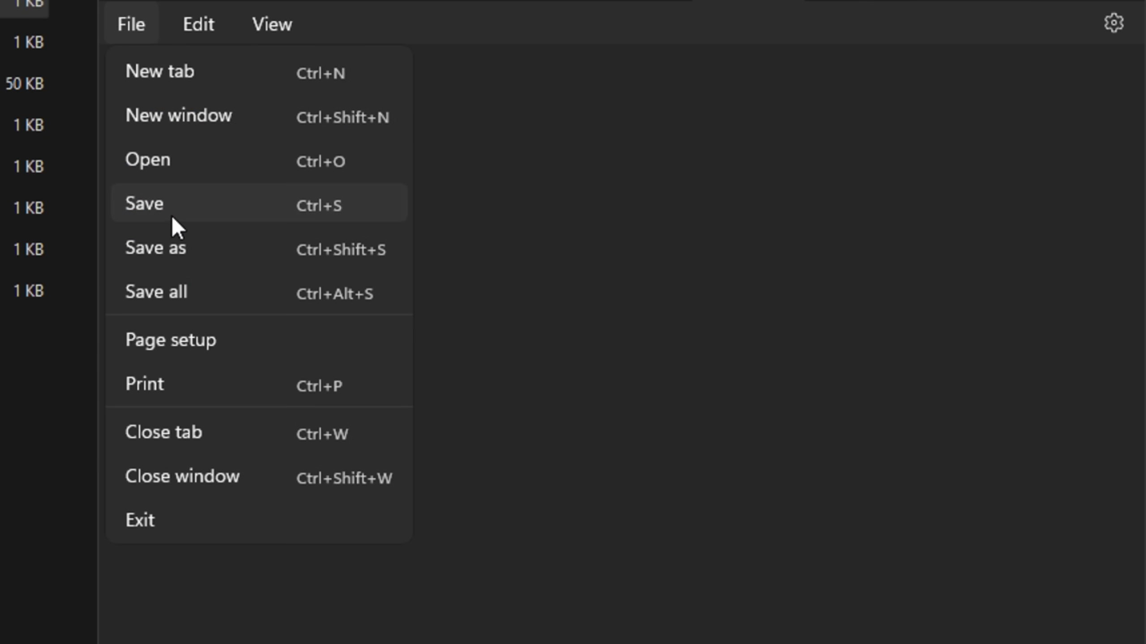
left_click(144, 203)
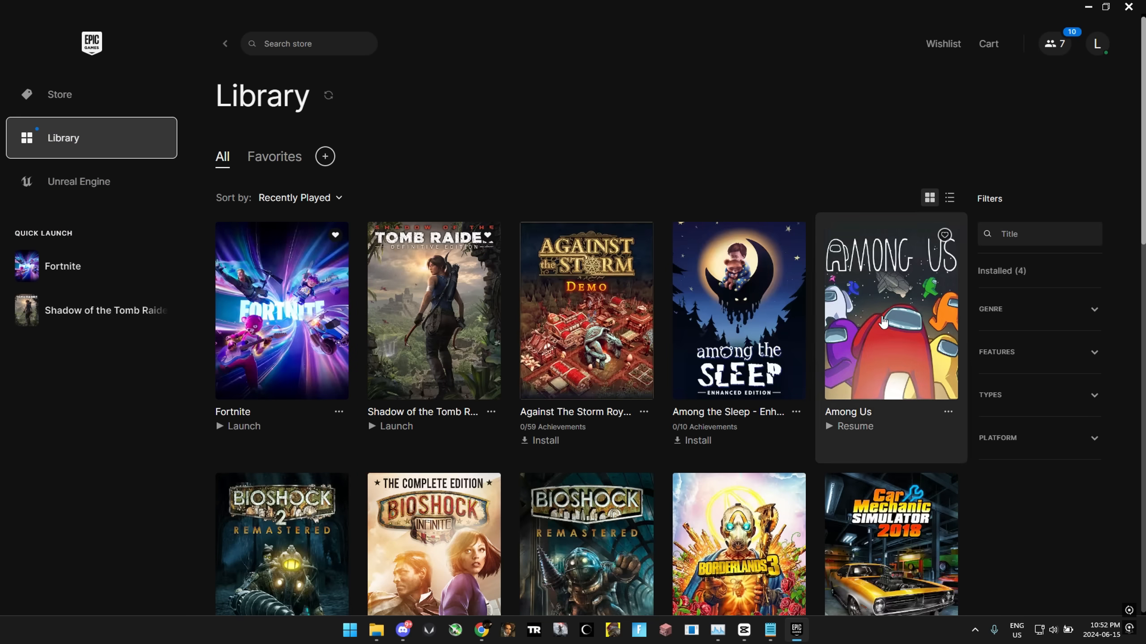
- Resume the Among Us download and check its progress in Downloads
left_click(849, 426)
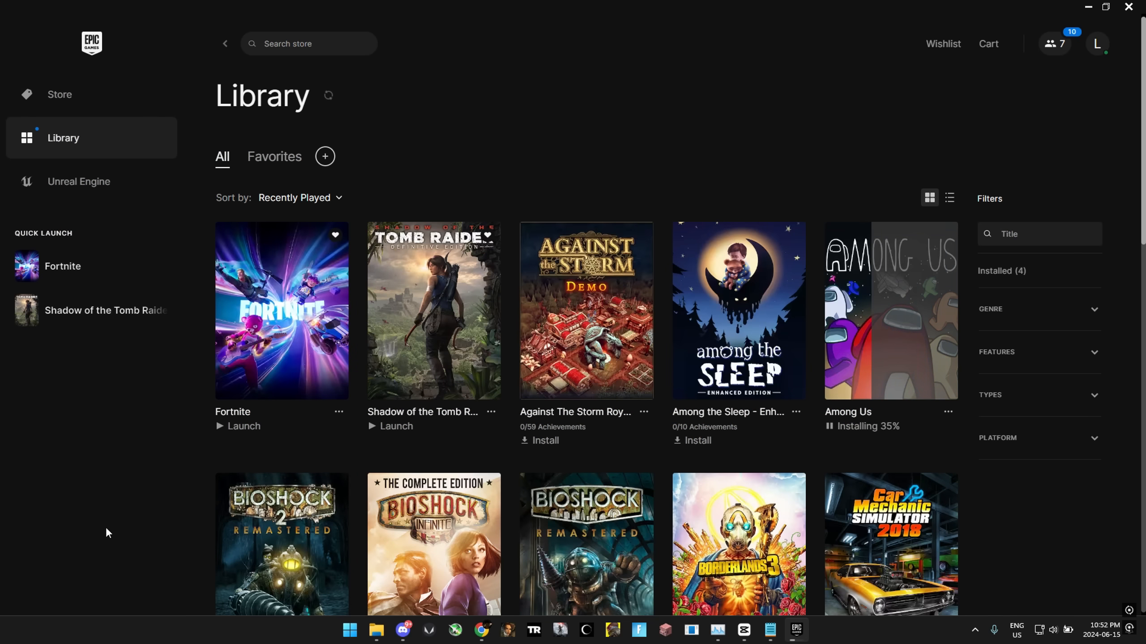
left_click(90, 582)
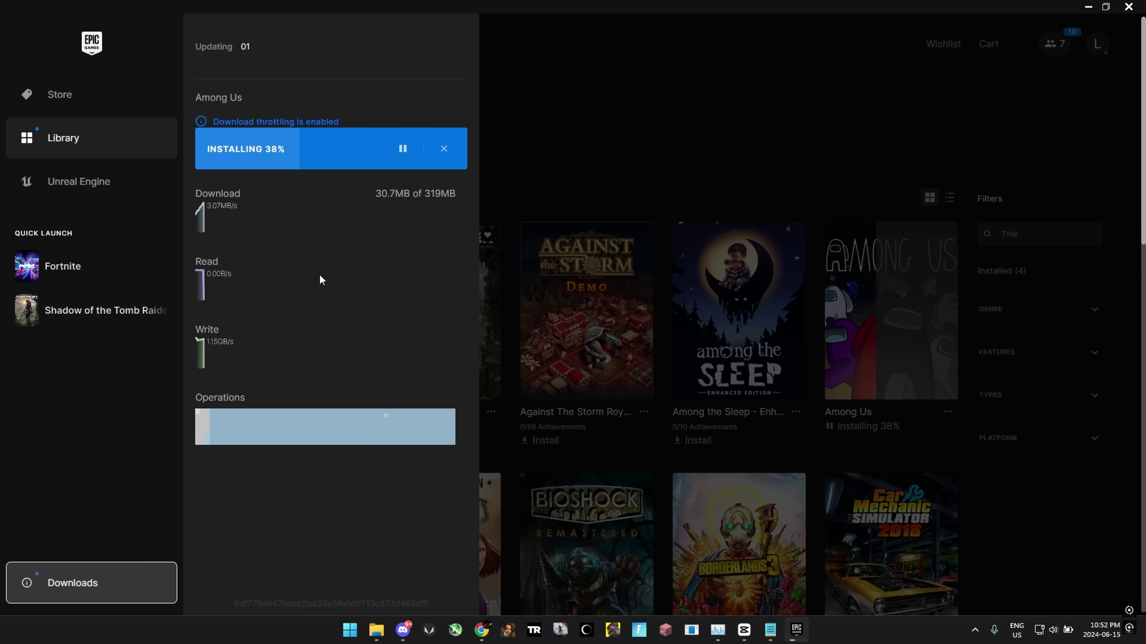